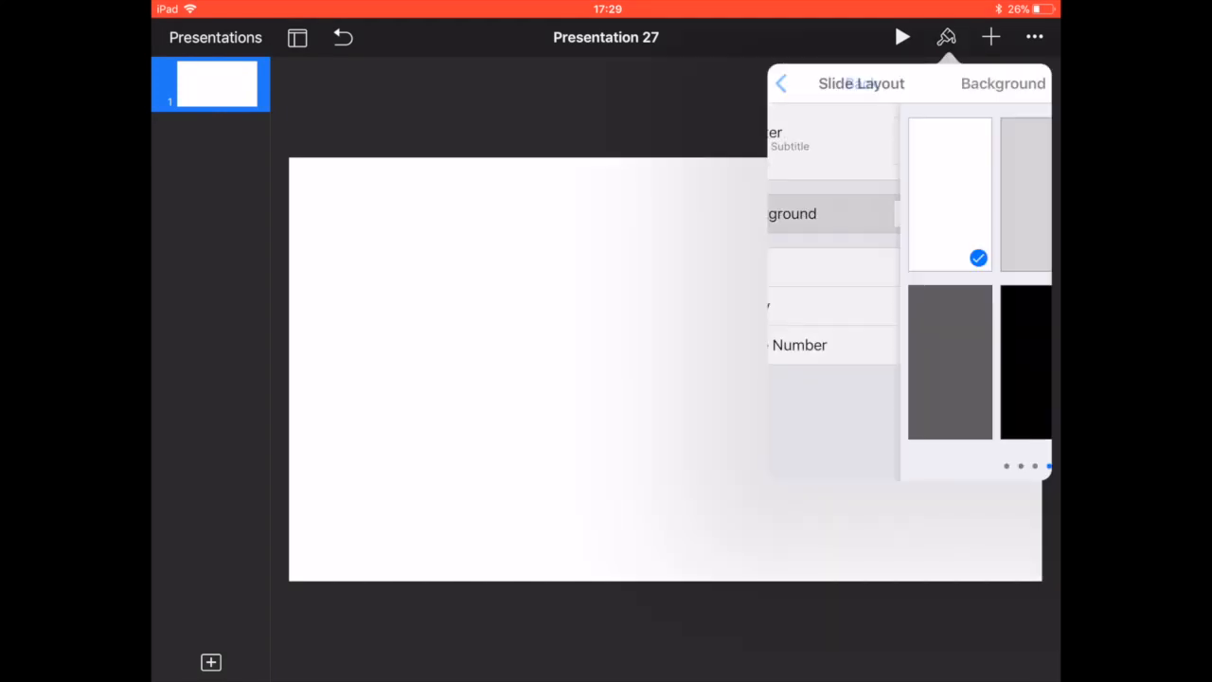
- Choose a green background colour for the slide
{"action": "left_click", "coordinate": [1002, 83]}
{"action": "type", "text": "Apple"}
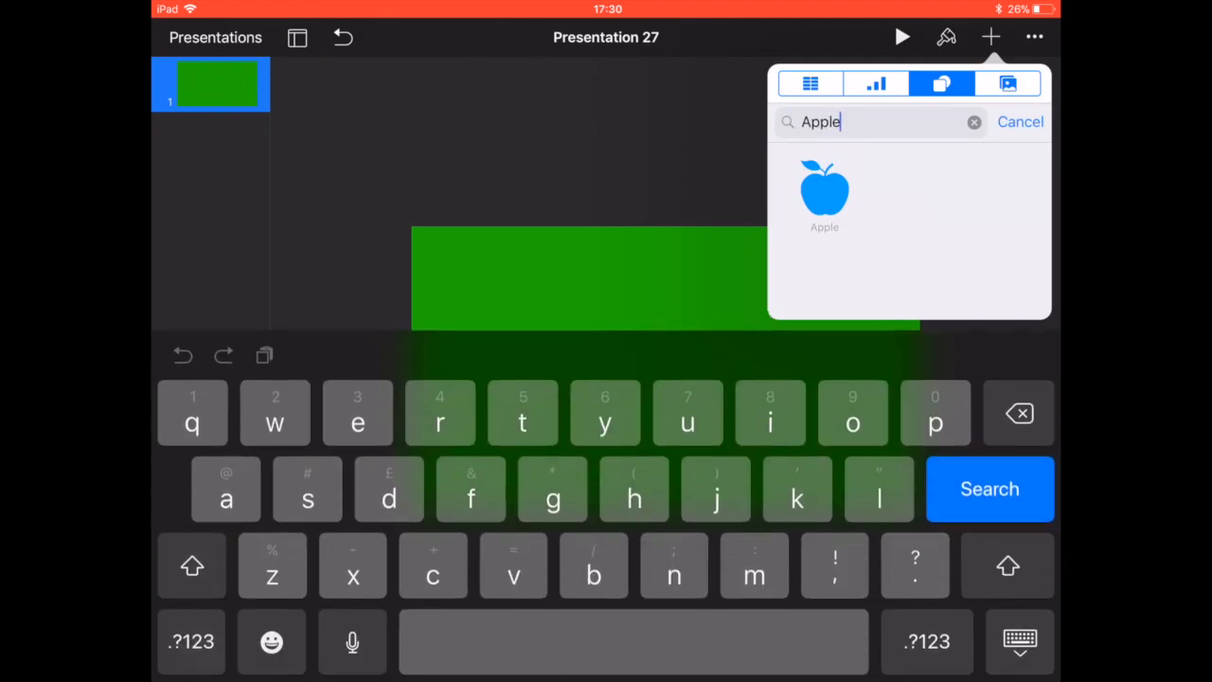
- Search the shapes library for the UFO and bring up its fill colour choices
{"action": "type", "text": "Ali"}
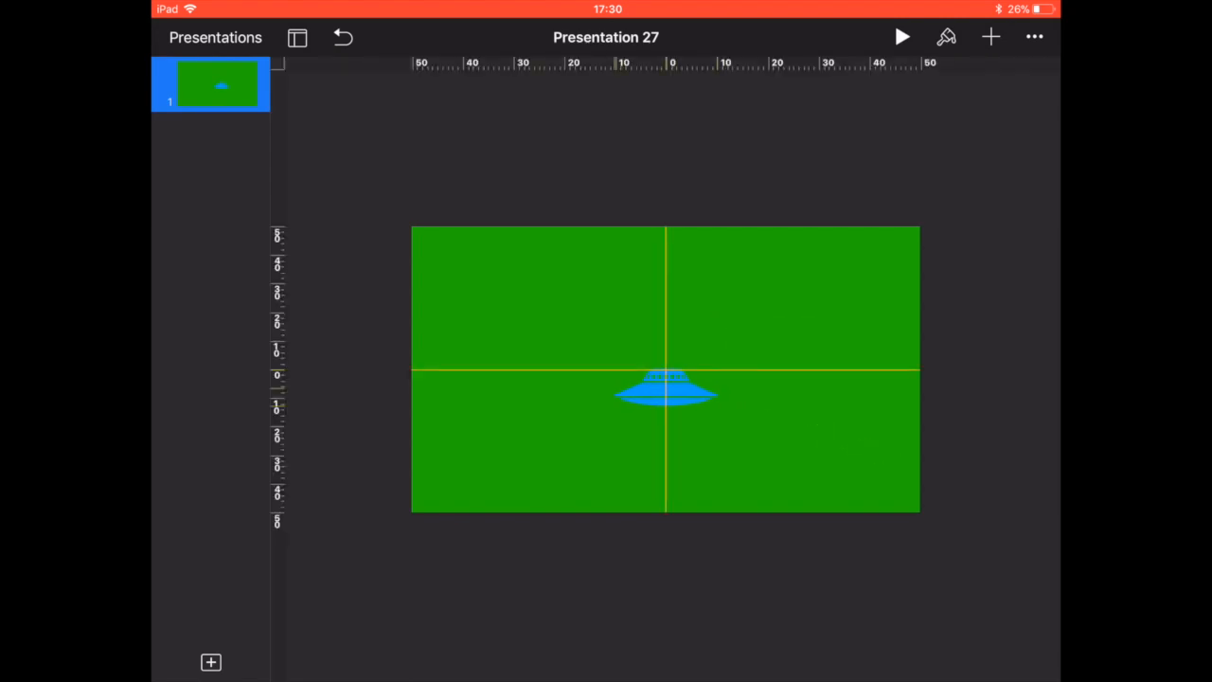
{"action": "left_click", "coordinate": [947, 38]}
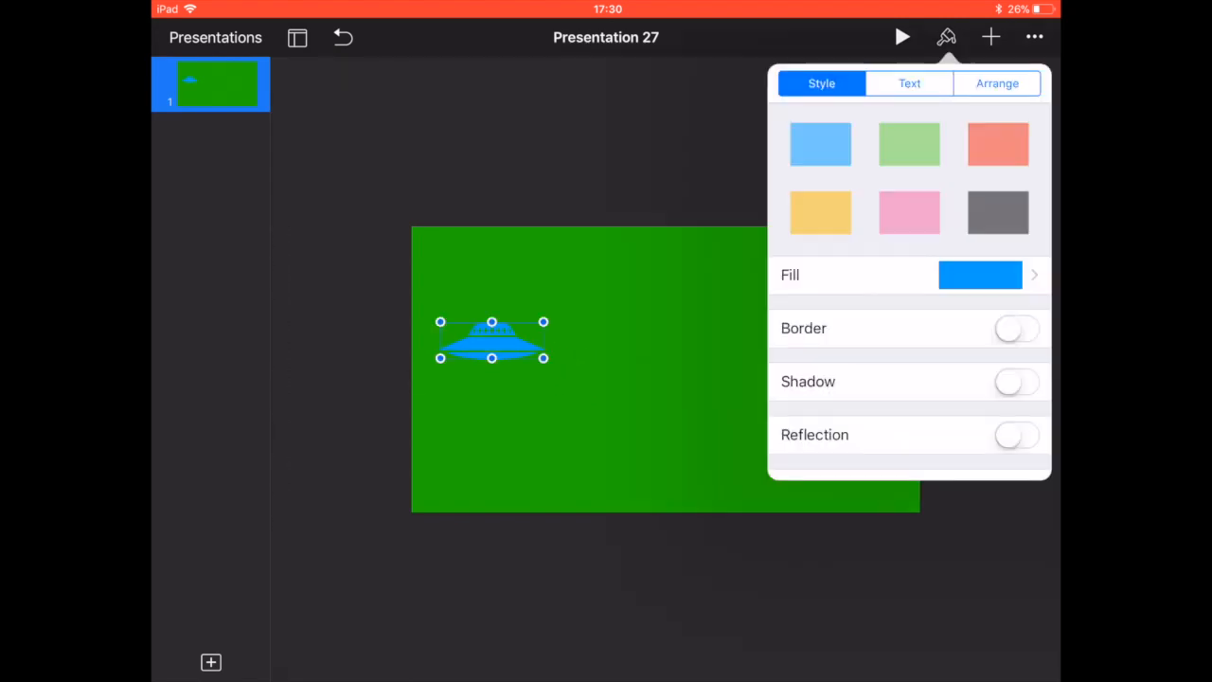
{"action": "left_click", "coordinate": [996, 212]}
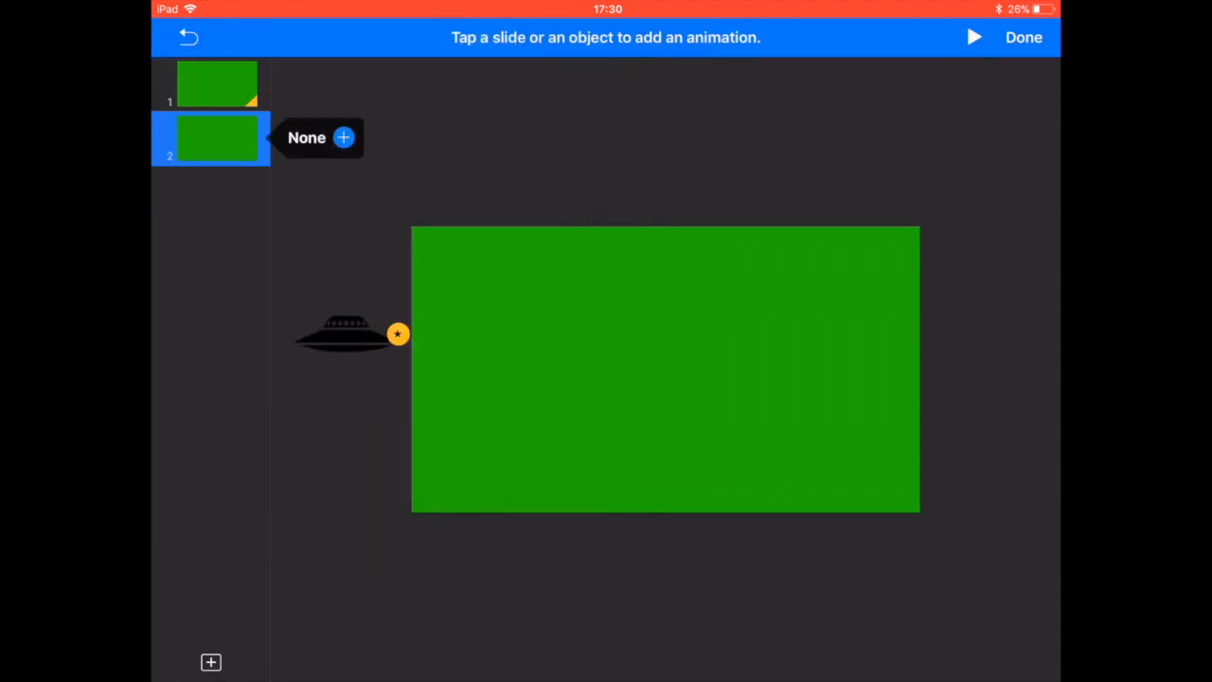
- Drag slide 2's UFO past the right edge and select slide 1 for its transition
{"action": "left_click_drag", "start_coordinate": [350, 334], "coordinate": [542, 333]}
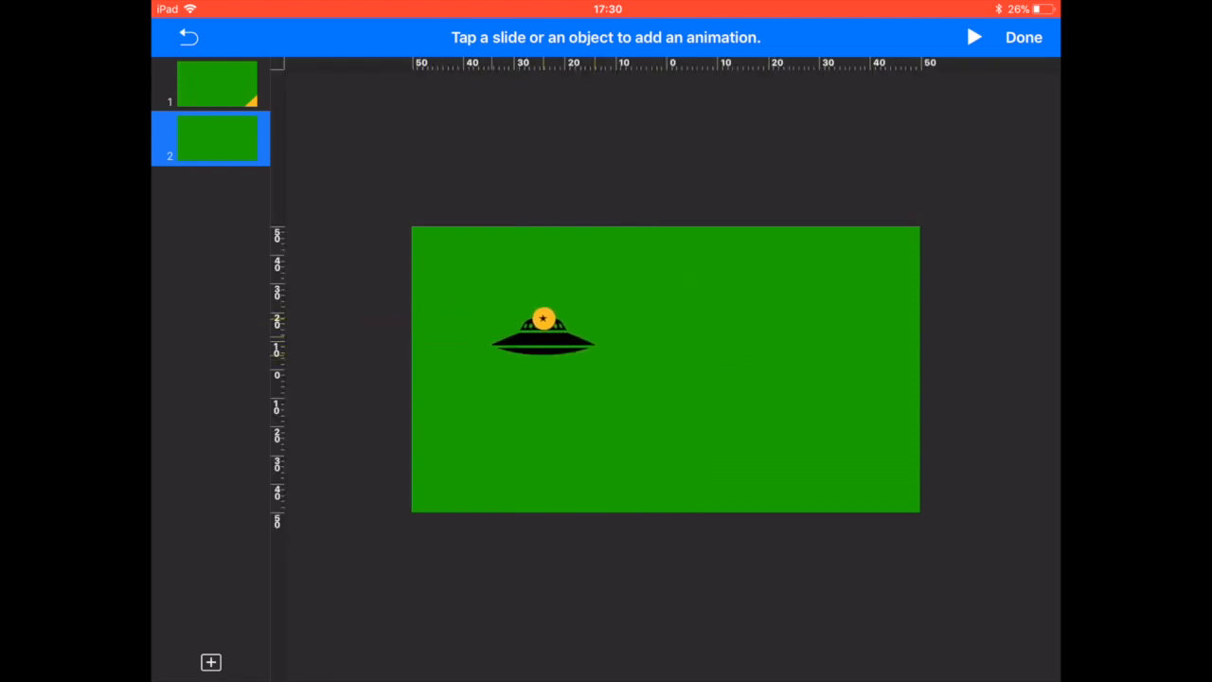
{"action": "left_click_drag", "start_coordinate": [541, 332], "coordinate": [928, 386]}
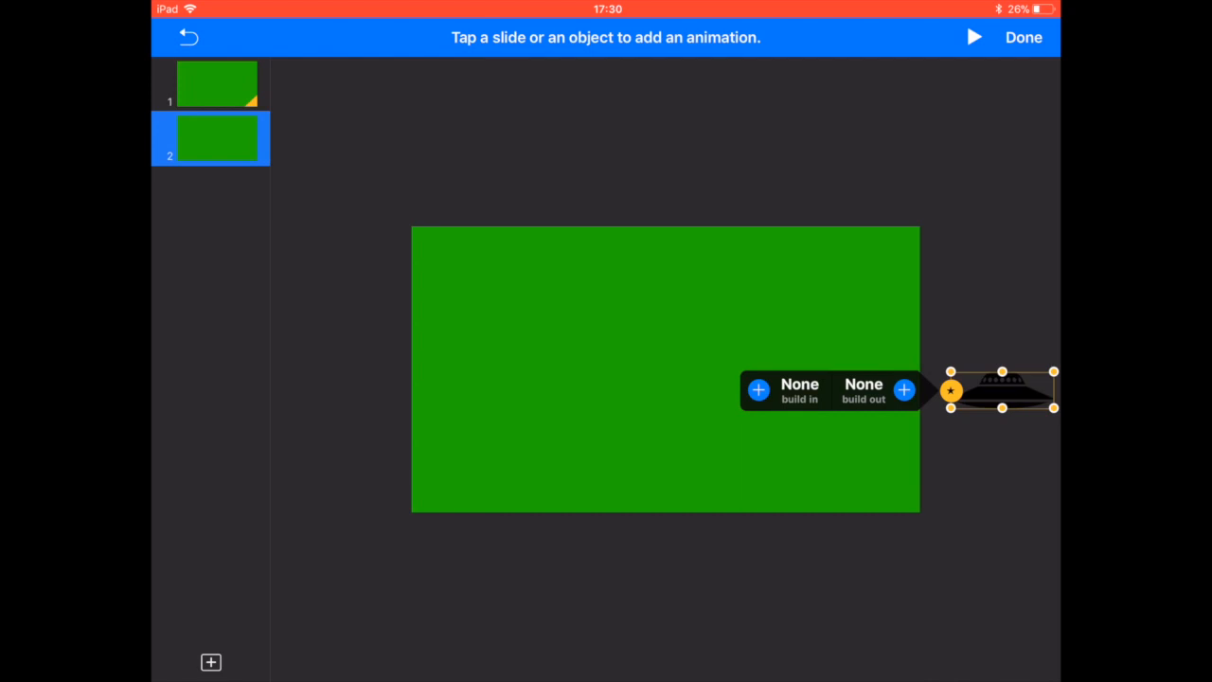
{"action": "left_click", "coordinate": [216, 83]}
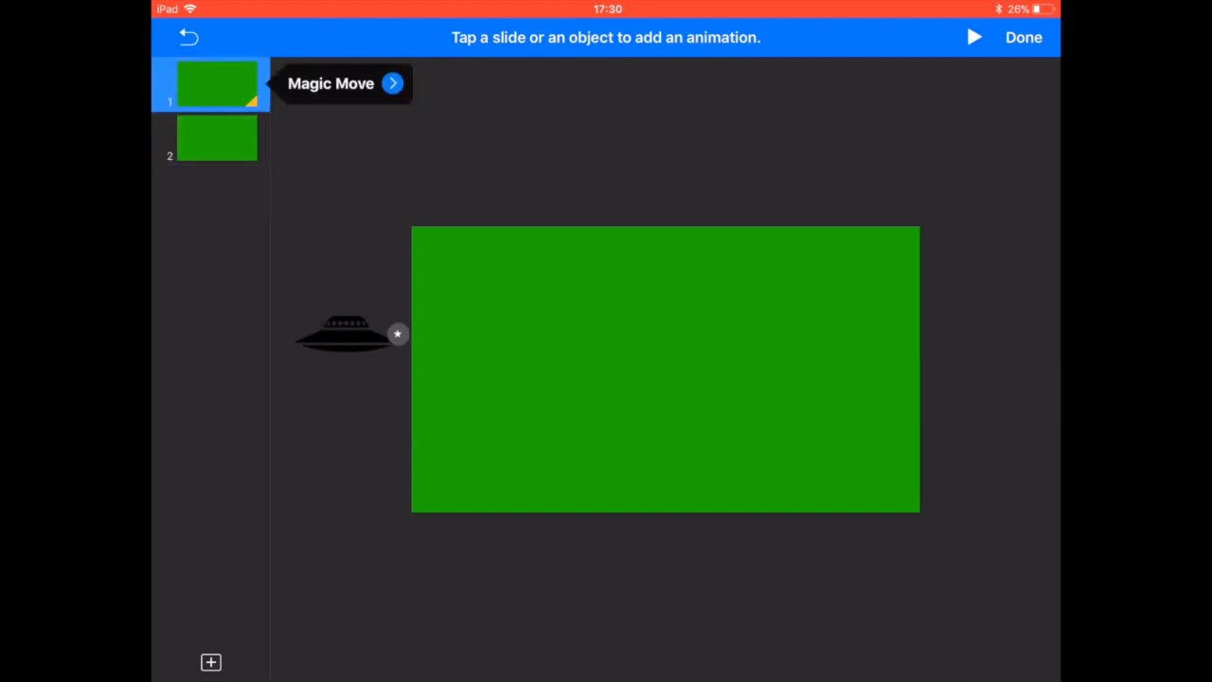
- Set slide 1's Magic Move transition duration to 2 seconds
{"action": "left_click", "coordinate": [394, 83]}
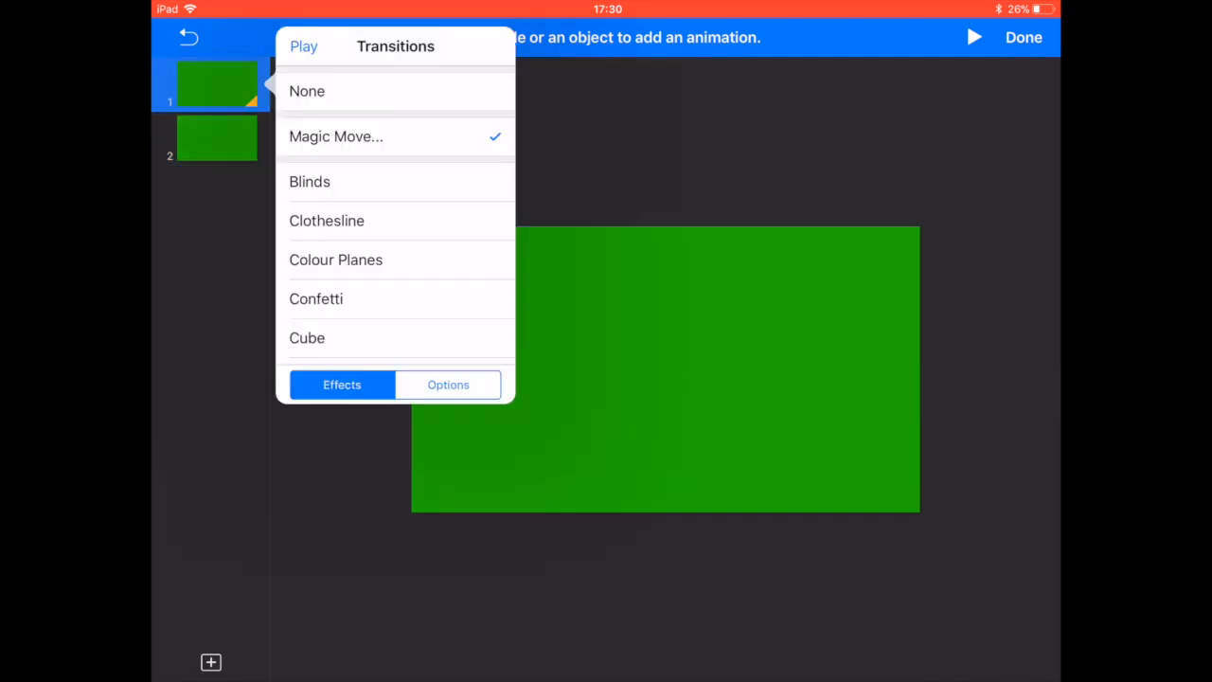
{"action": "left_click", "coordinate": [446, 384]}
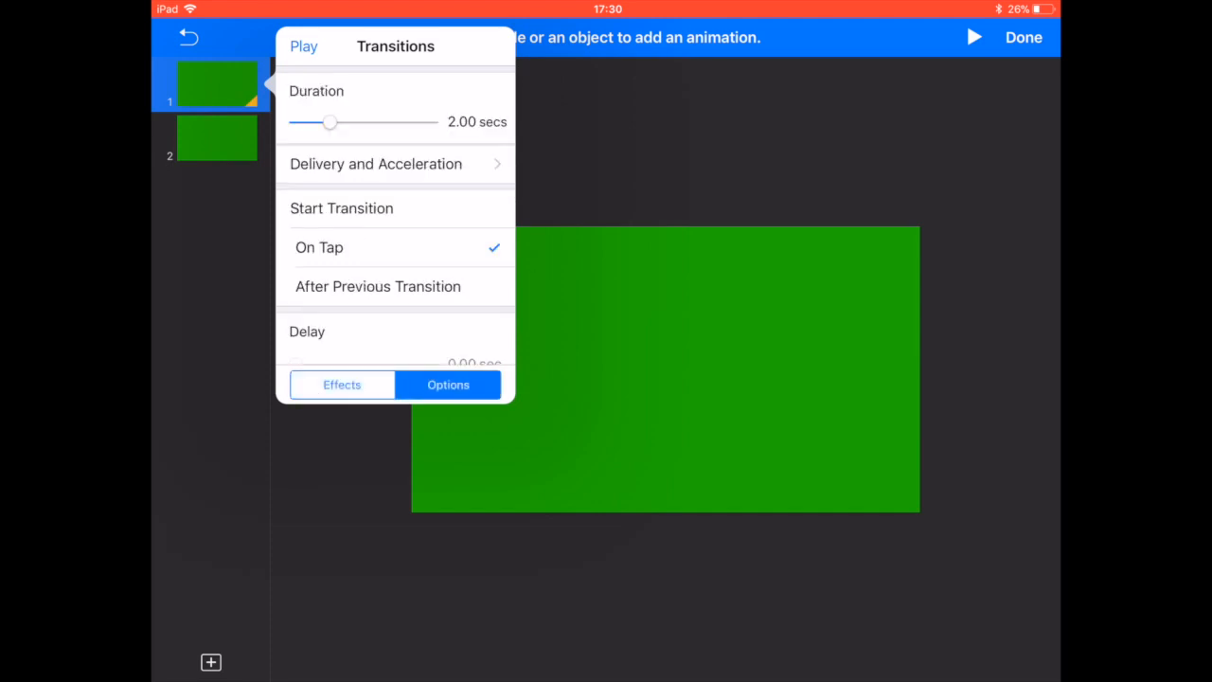
{"action": "left_click_drag", "start_coordinate": [329, 122], "coordinate": [363, 121]}
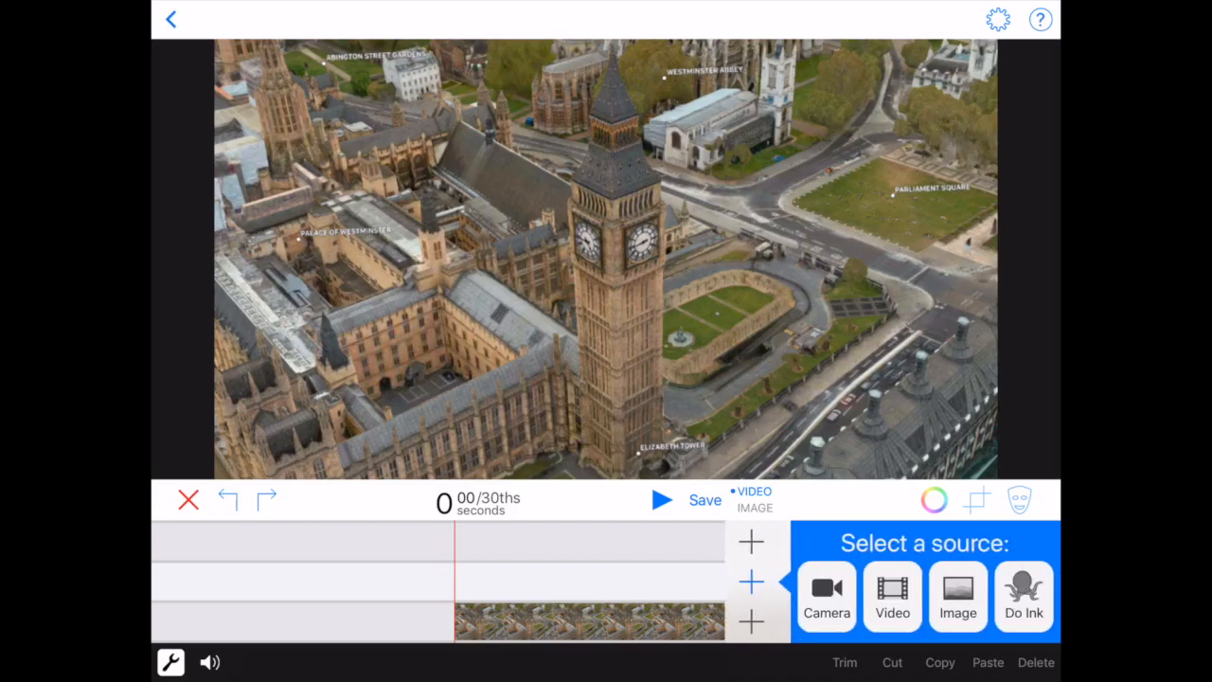
- Add the green UFO Keynote video as a layer above the Big Ben image
{"action": "left_click", "coordinate": [958, 596]}
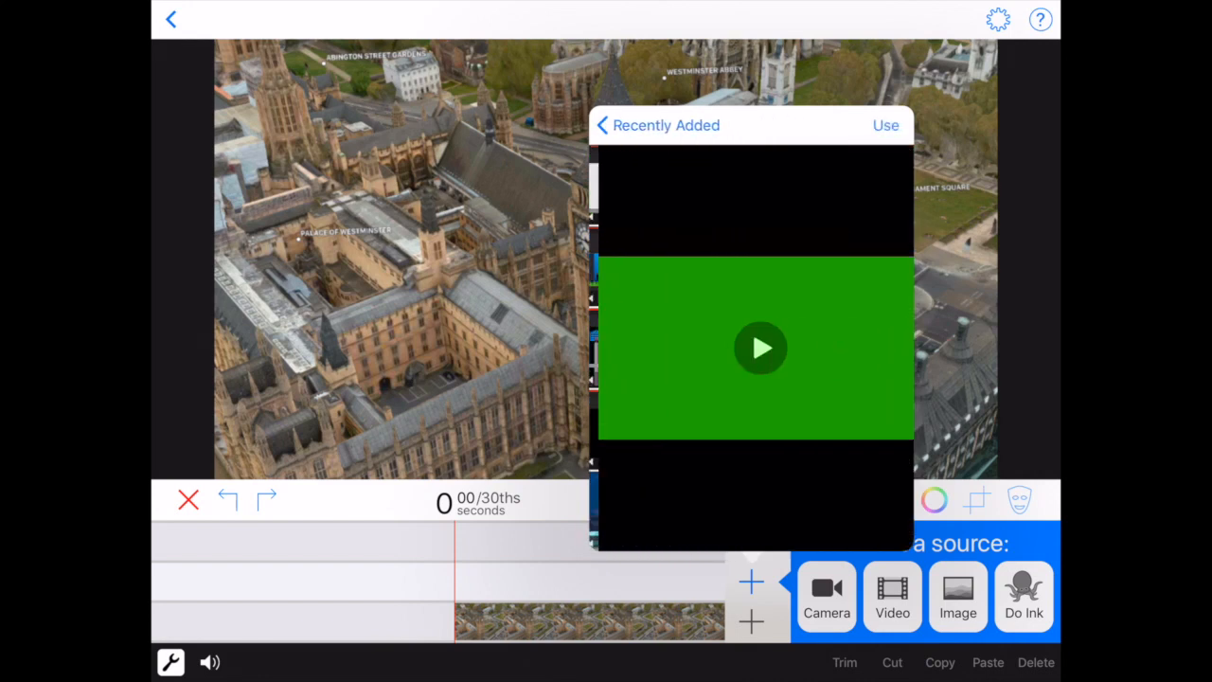
{"action": "left_click", "coordinate": [885, 125]}
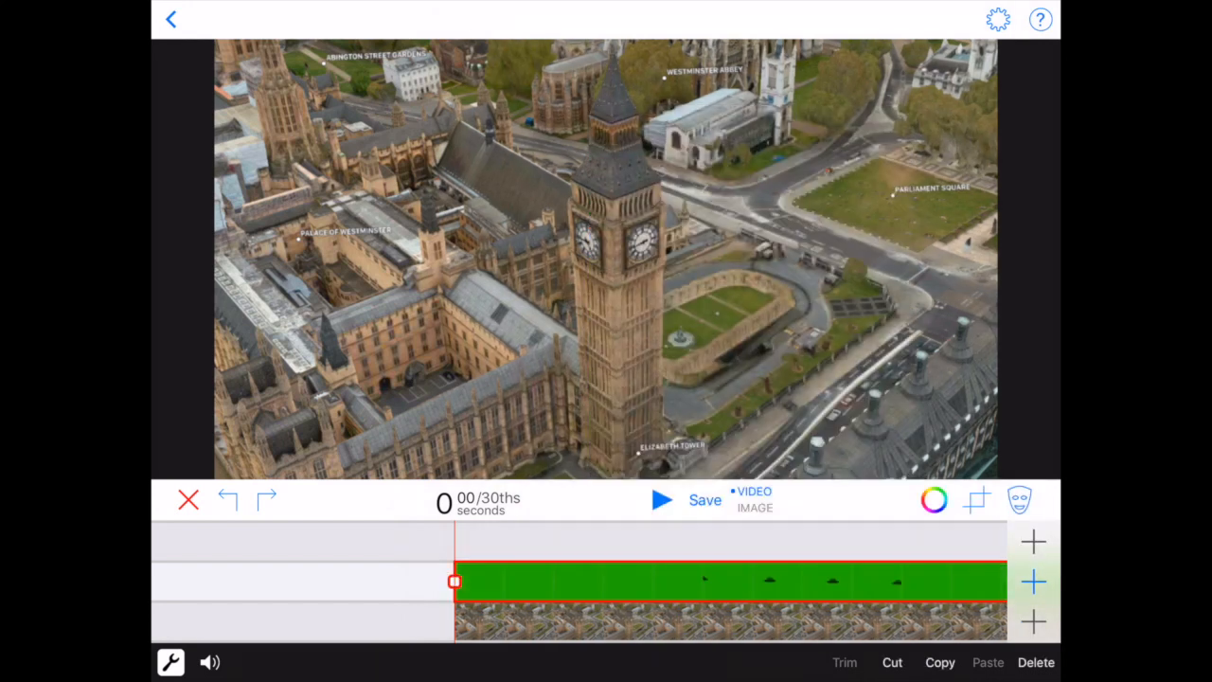